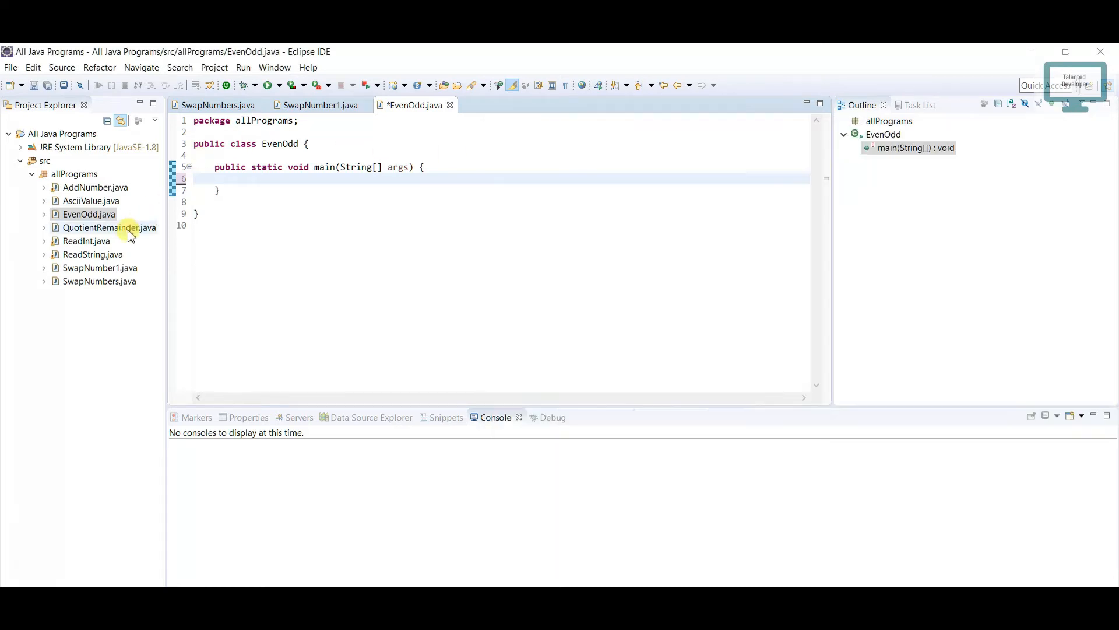
- Review the QuotientRemainder.java modulo example, then return to the empty EvenOdd class
{"action": "double_click", "coordinate": [110, 227]}
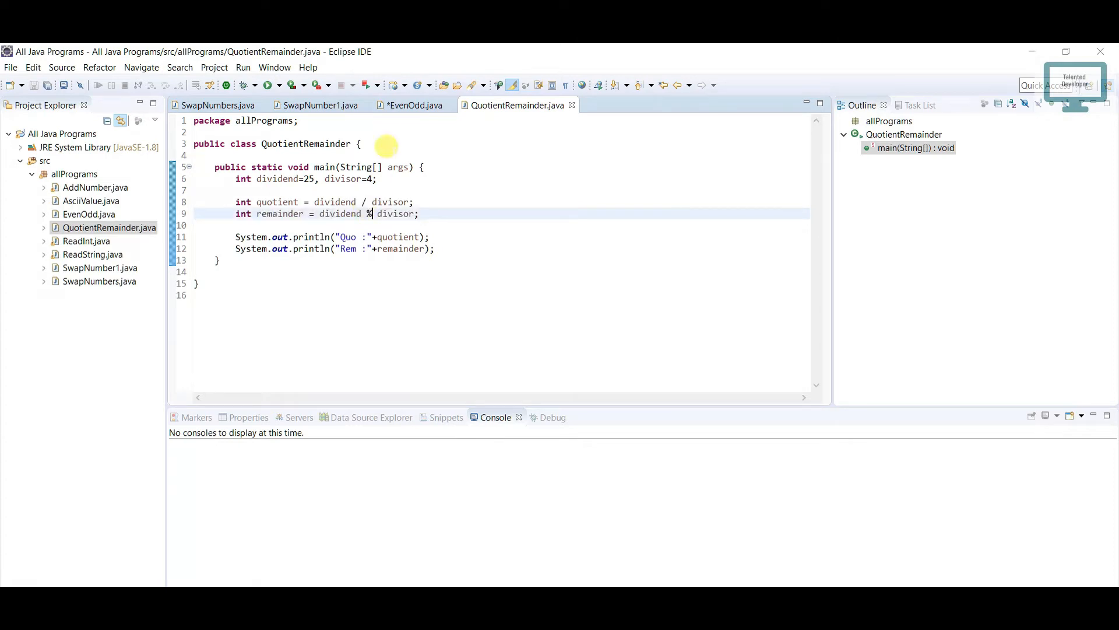
{"action": "left_click", "coordinate": [414, 105]}
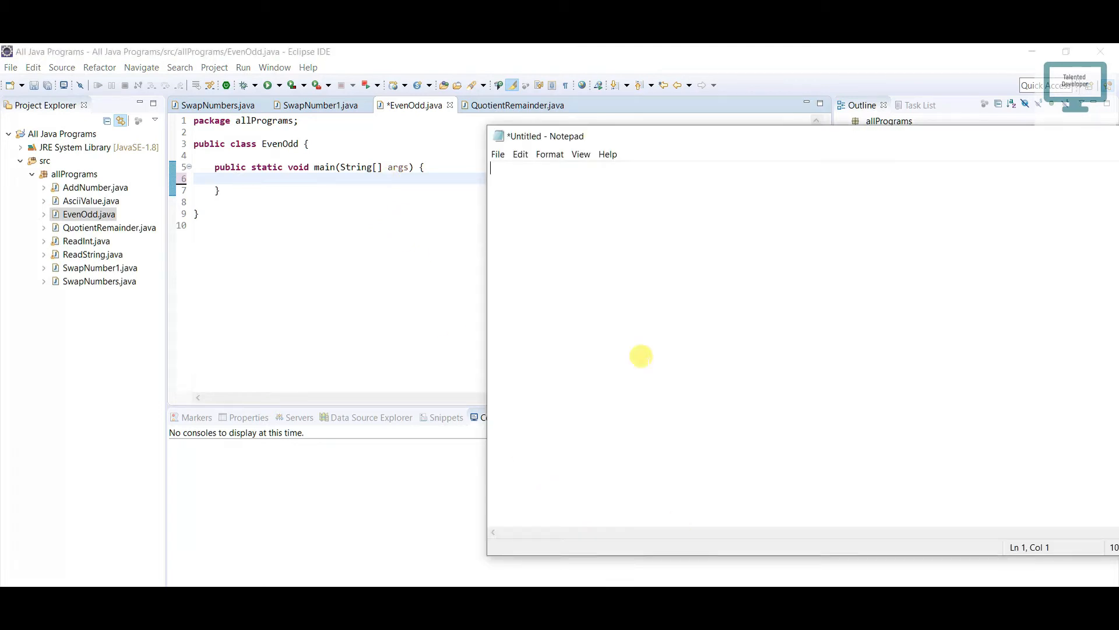
- Jot the remainders 10 % 2 = 0 and 11 % 2 = 1 in Notepad to contrast even and odd
{"action": "type", "text": "10 %"}
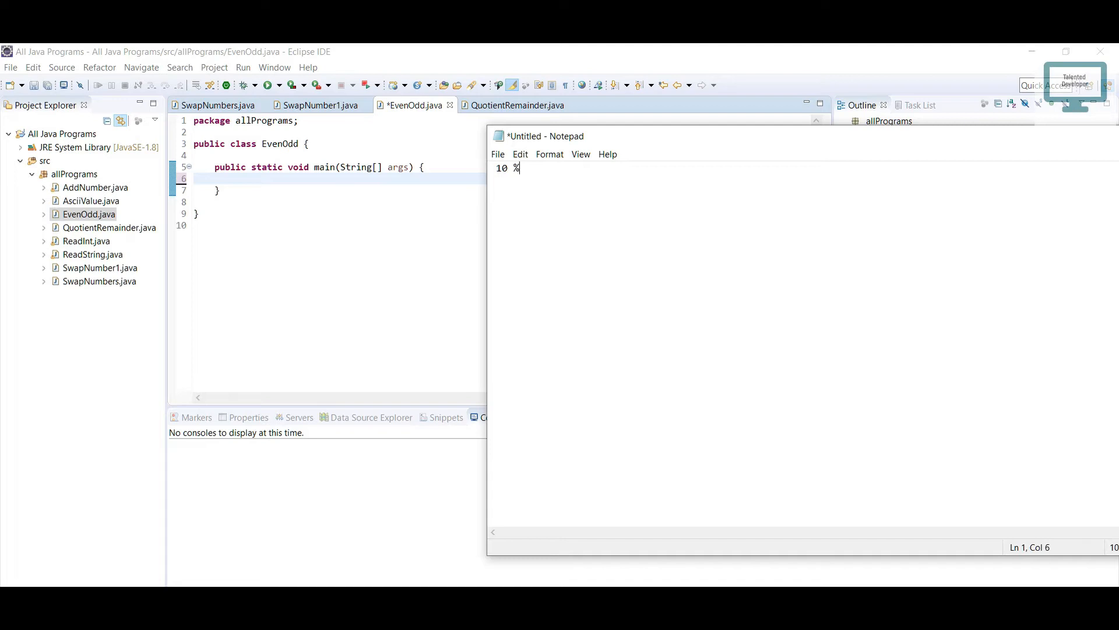
{"action": "type", "text": "2"}
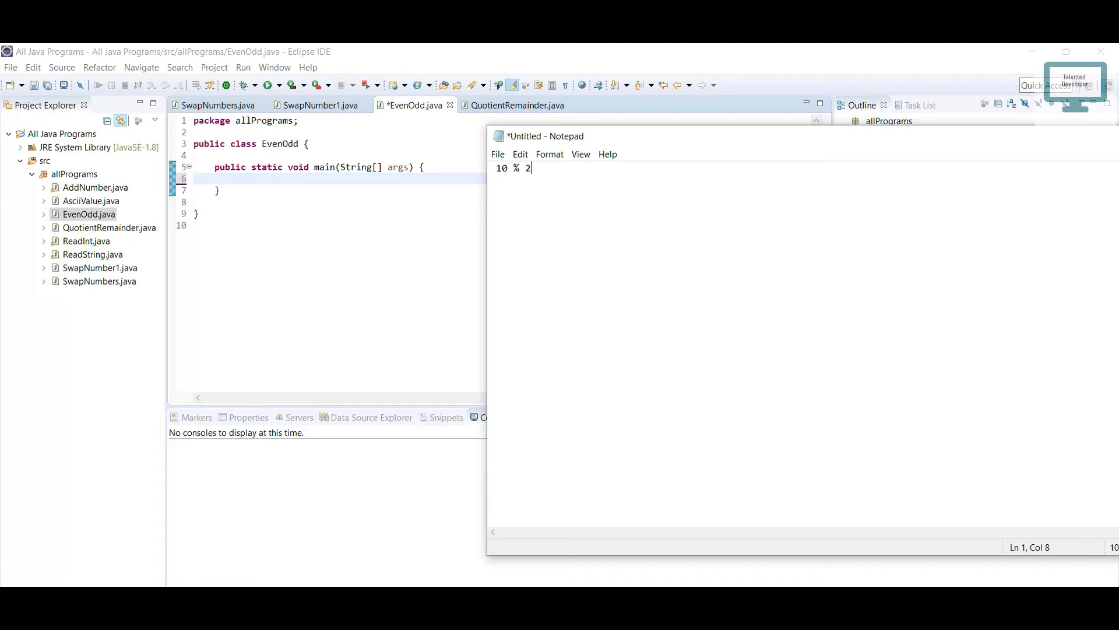
{"action": "type", "text": "="}
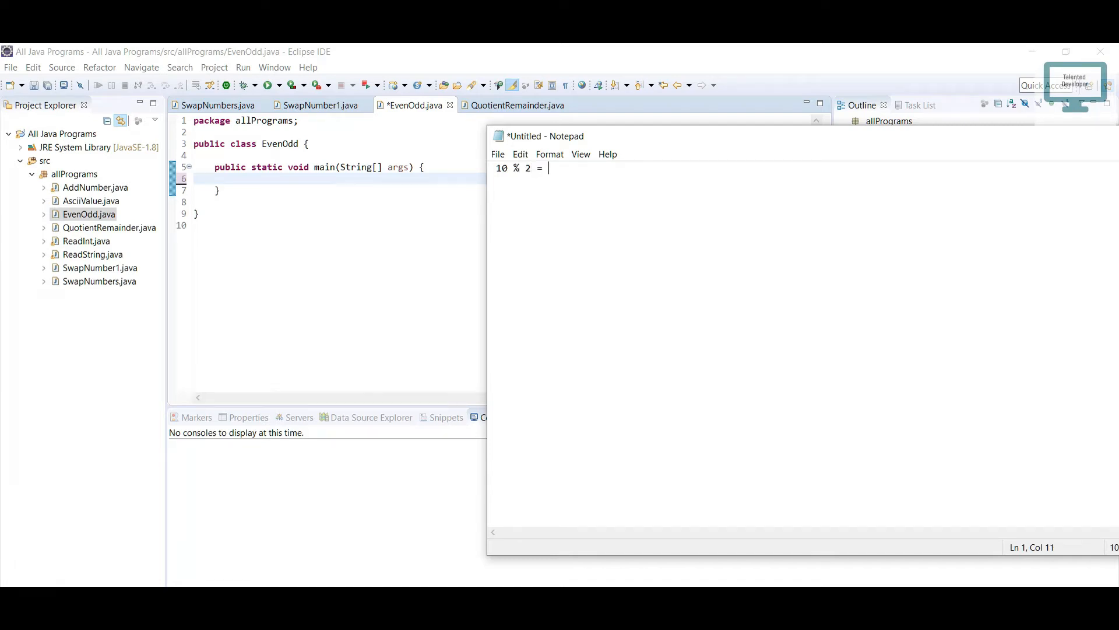
{"action": "type", "text": "0"}
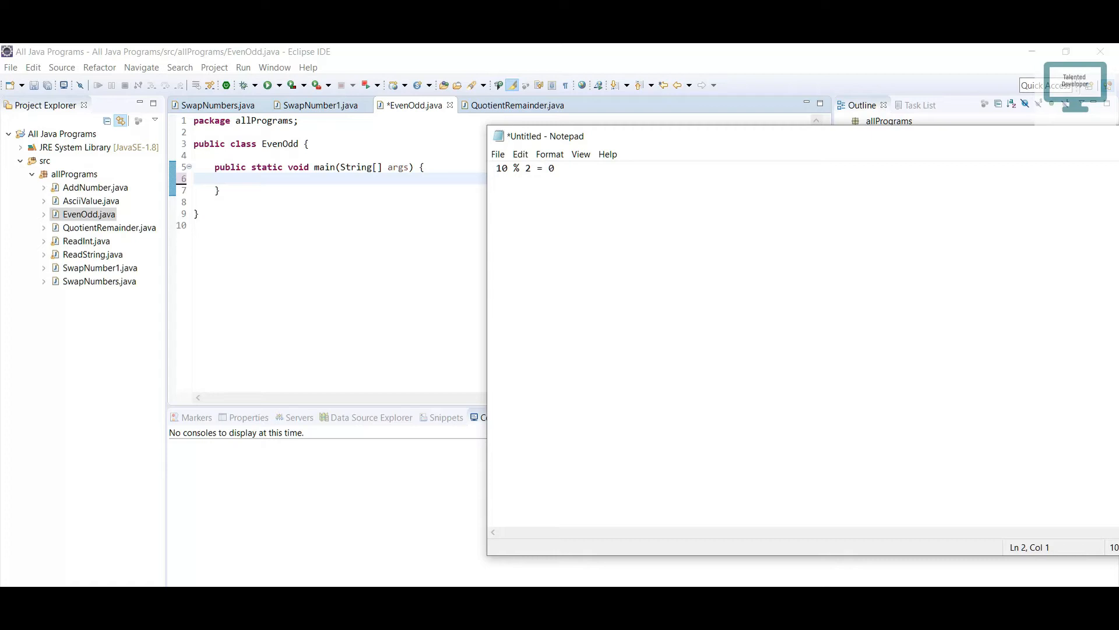
{"action": "type", "text": "11 % 2"}
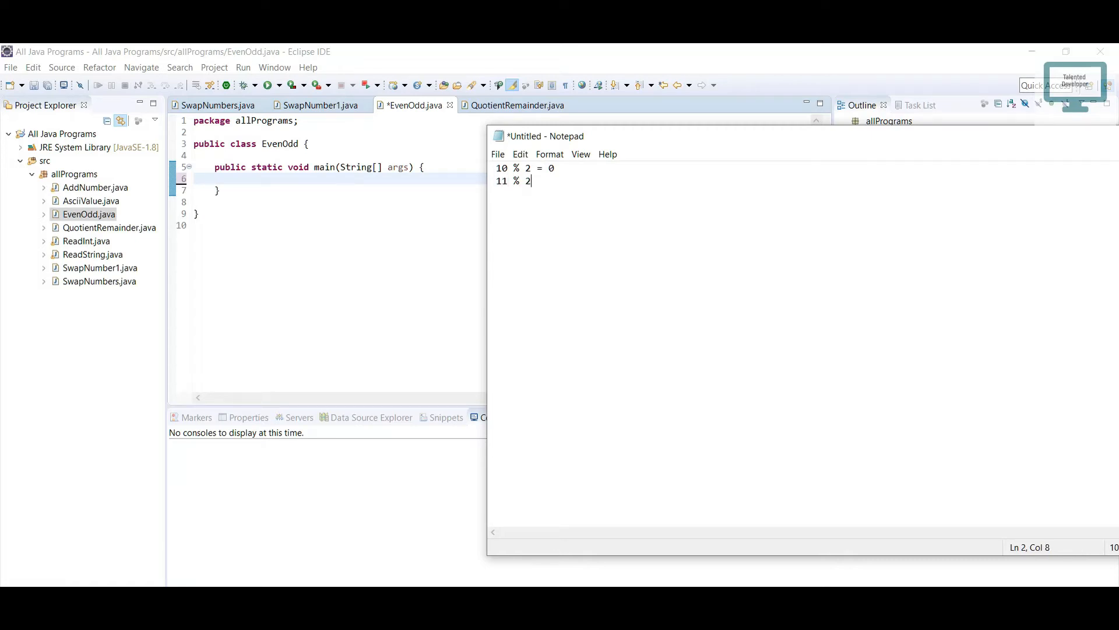
{"action": "type", "text": "="}
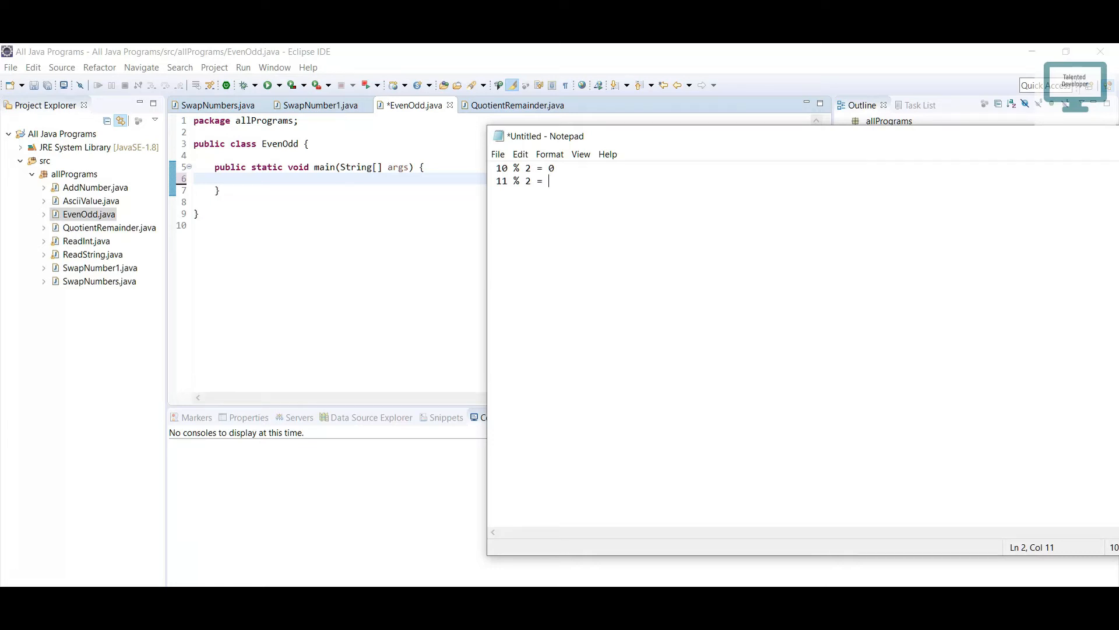
{"action": "type", "text": "1"}
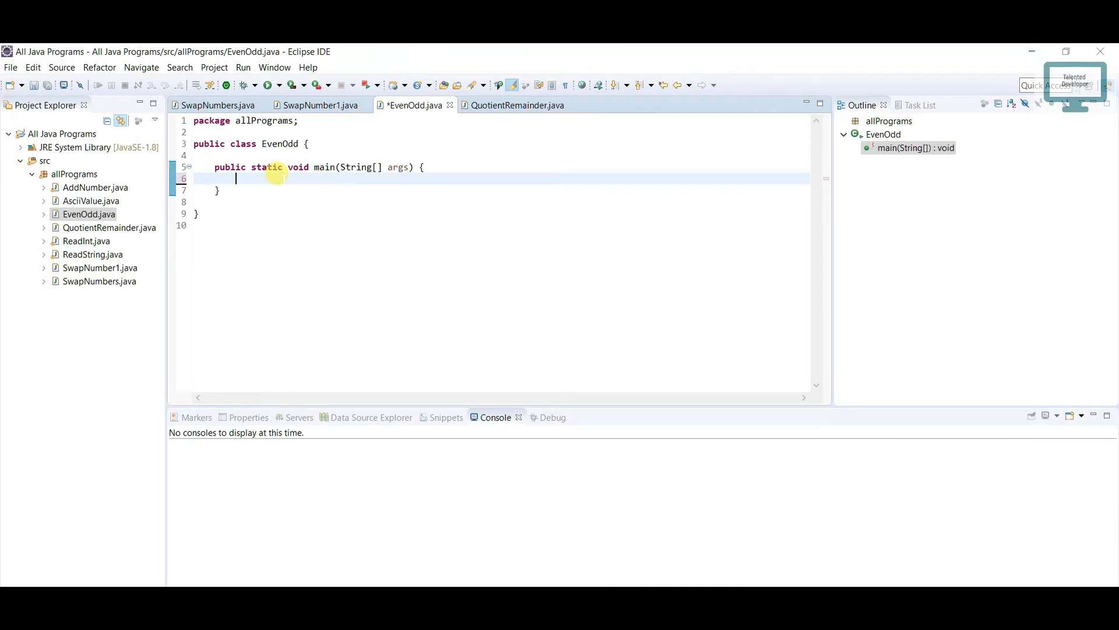
- Write Scanner scanner = new Scanner(System.in); in main with java.util.Scanner imported
{"action": "type", "text": "Scanner"}
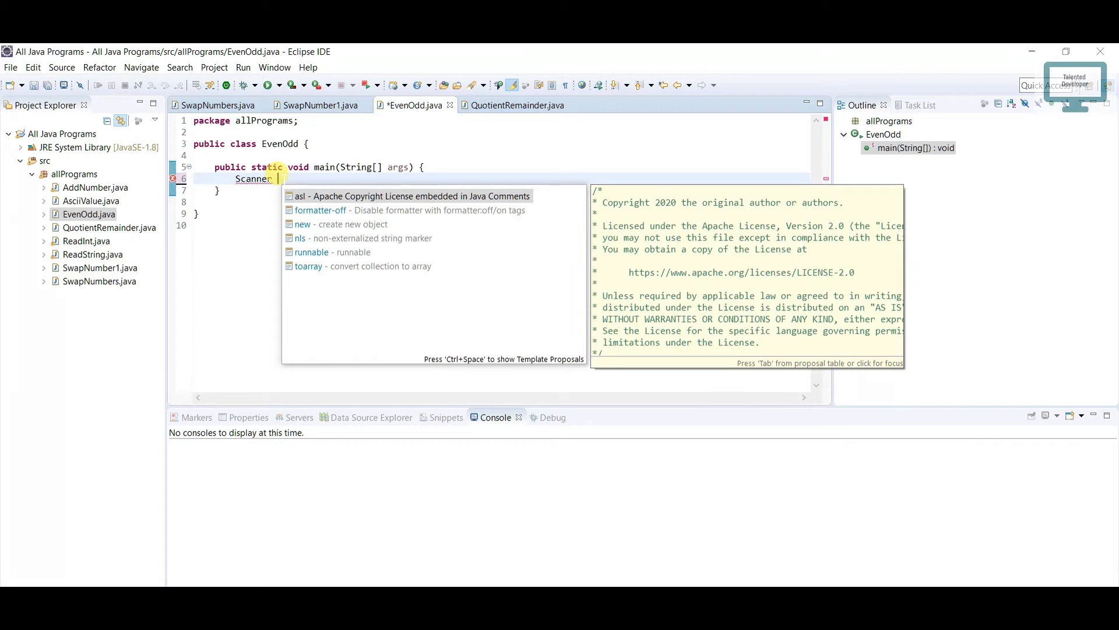
{"action": "type", "text": "sc"}
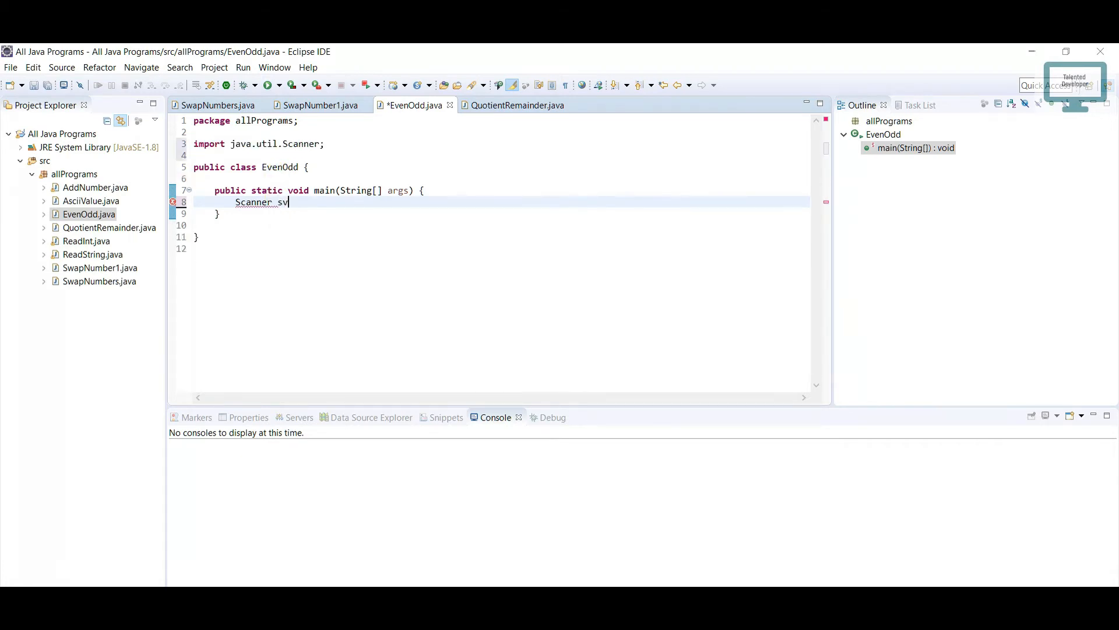
{"action": "type", "text": "canner ="}
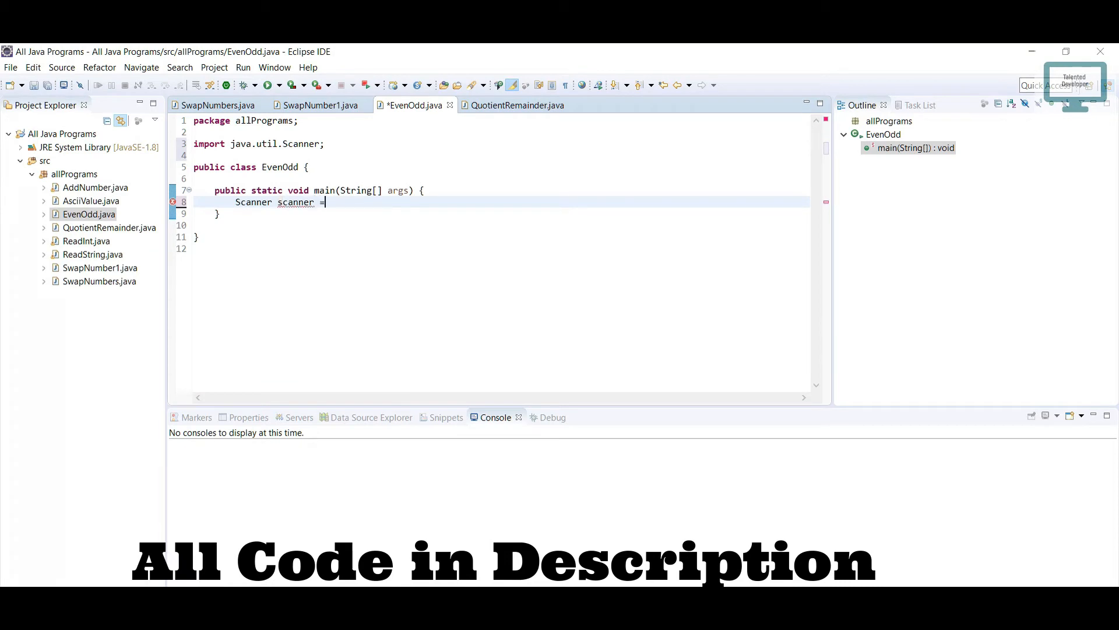
{"action": "type", "text": "new"}
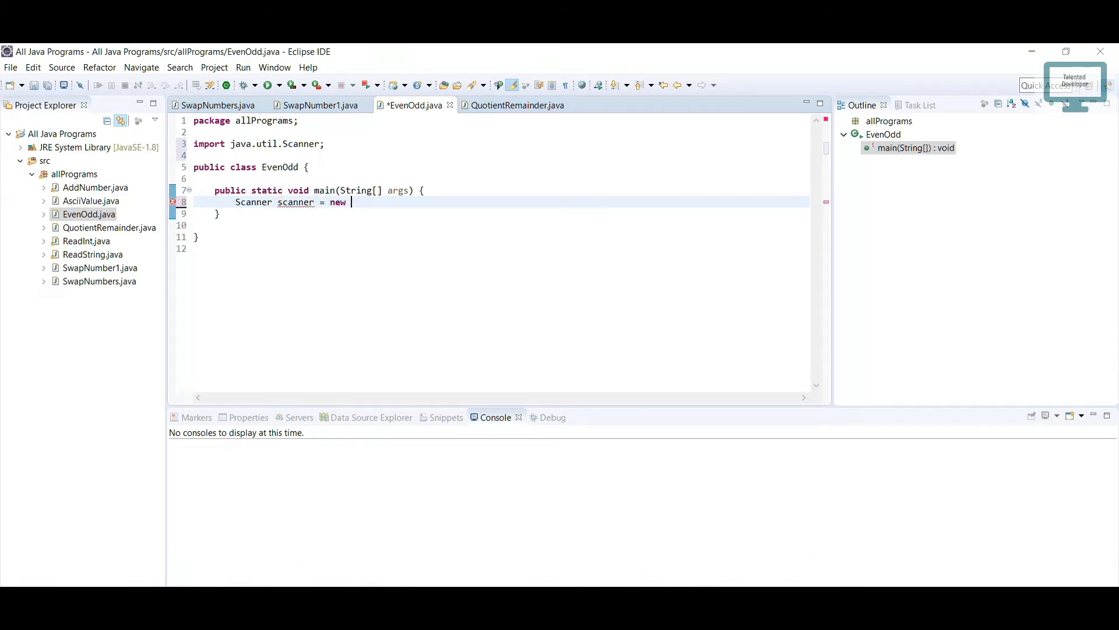
{"action": "type", "text": "Scanner"}
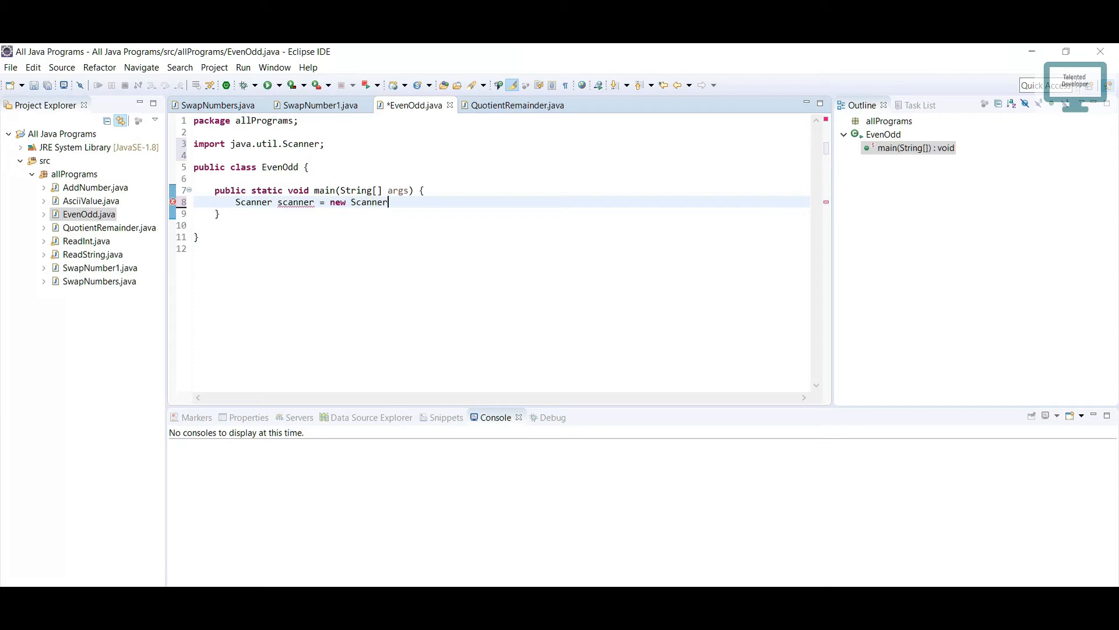
{"action": "type", "text": "();"}
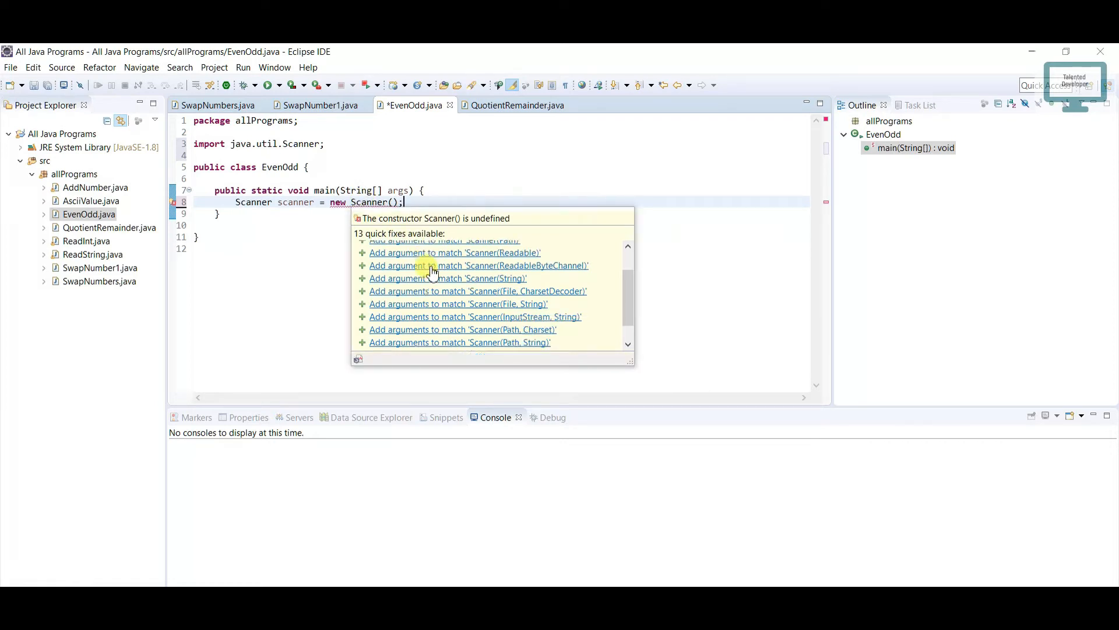
{"action": "key", "text": "Escape"}
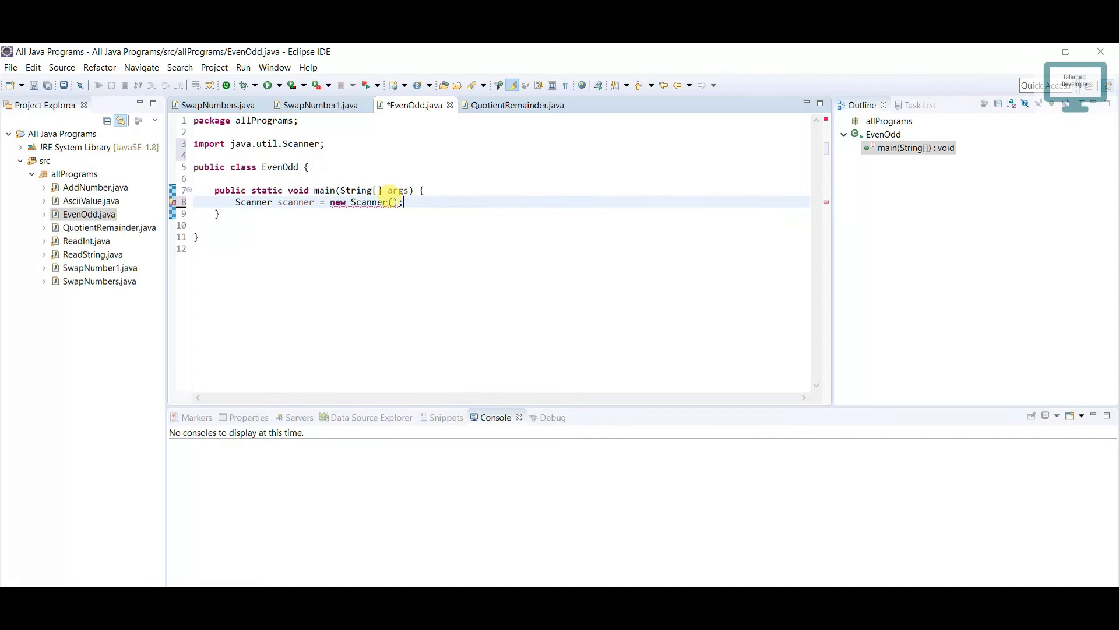
{"action": "type", "text": "System.in"}
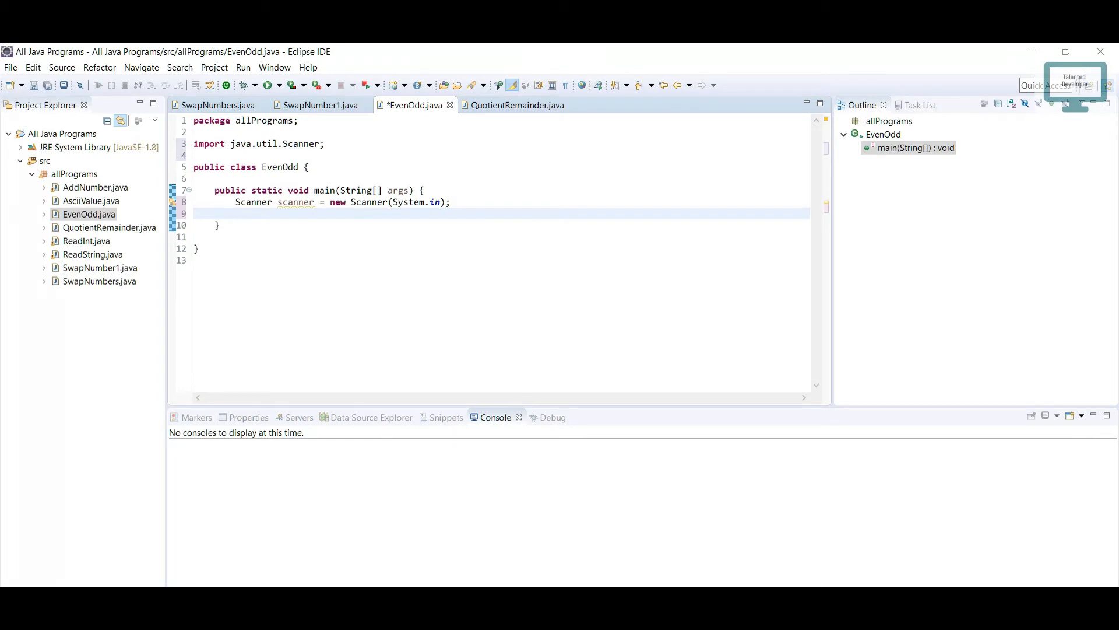
- Print the prompt "Enter your number :" with System.out.println
{"action": "type", "text": "s"}
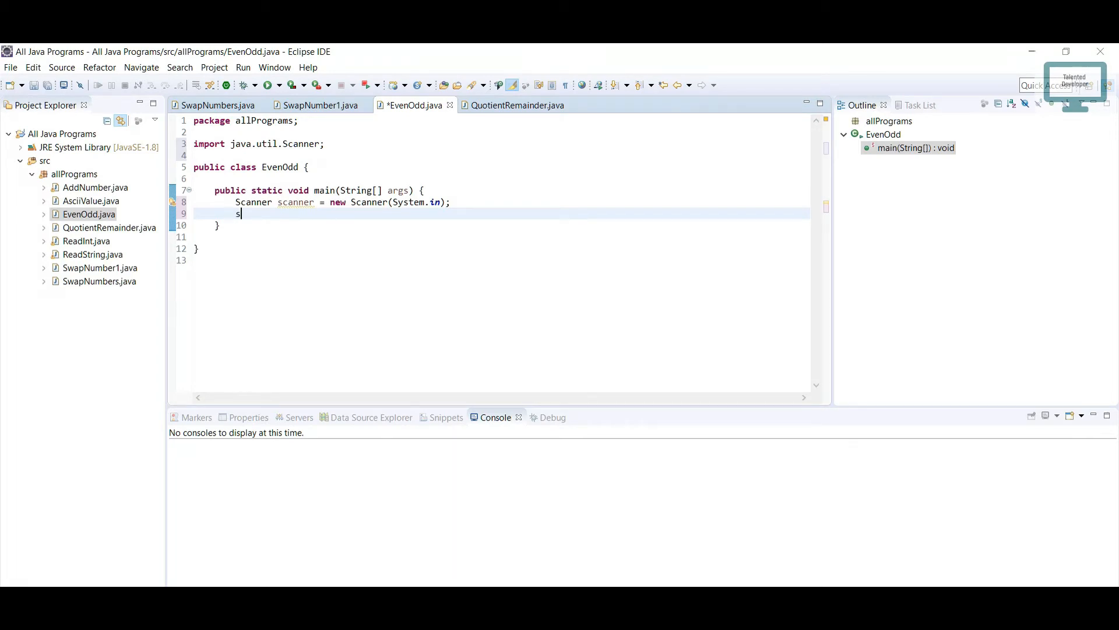
{"action": "type", "text": "System.out.println();"}
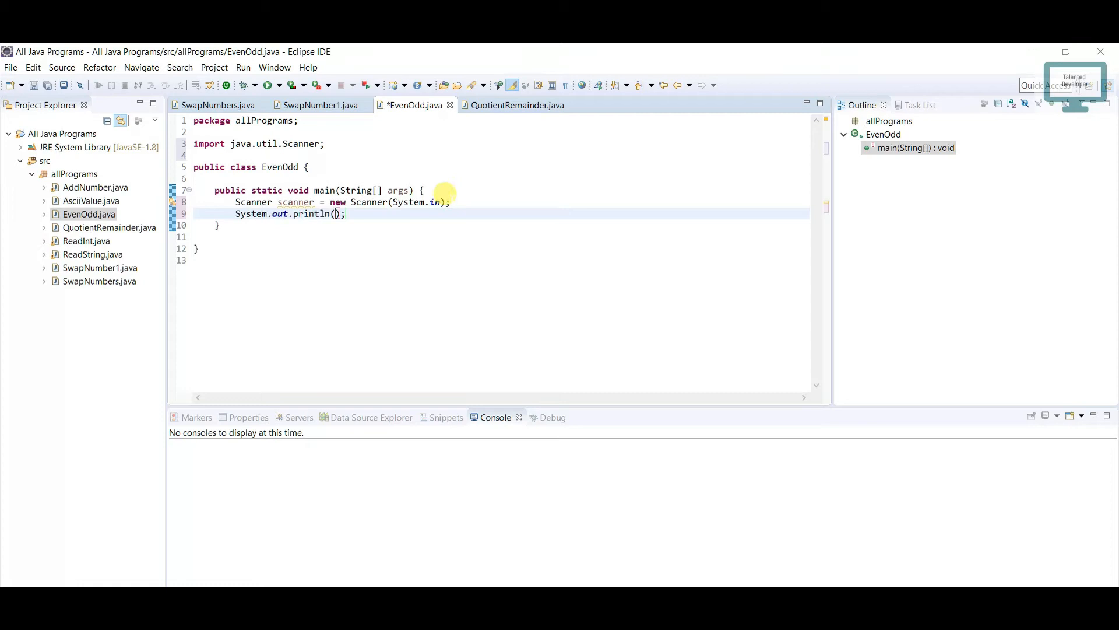
{"action": "type", "text": "\"Enter\""}
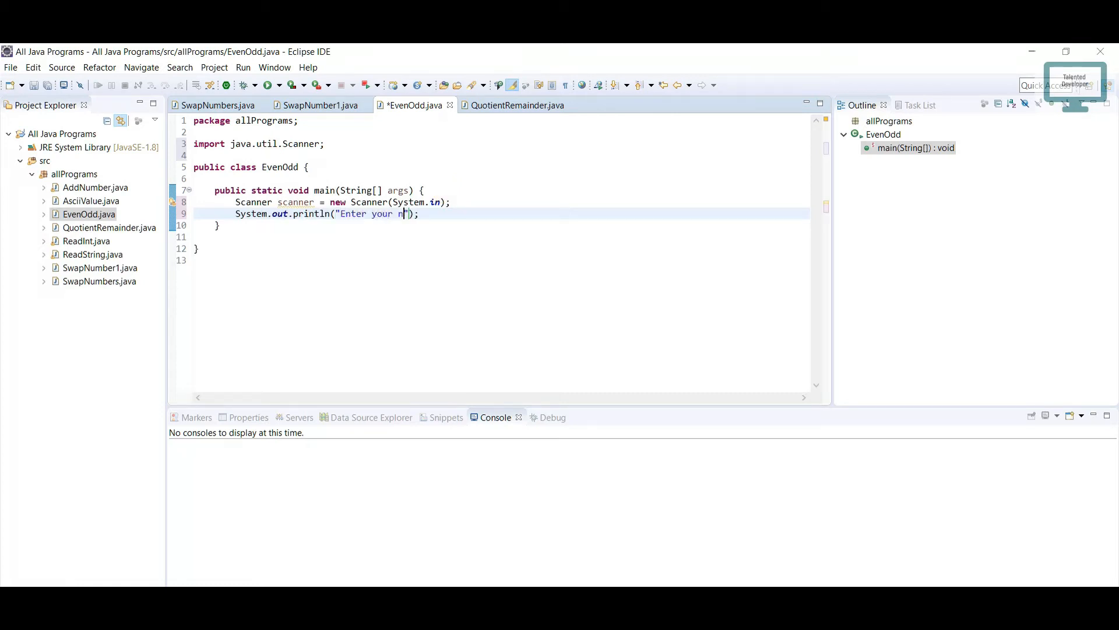
{"action": "type", "text": "umber"}
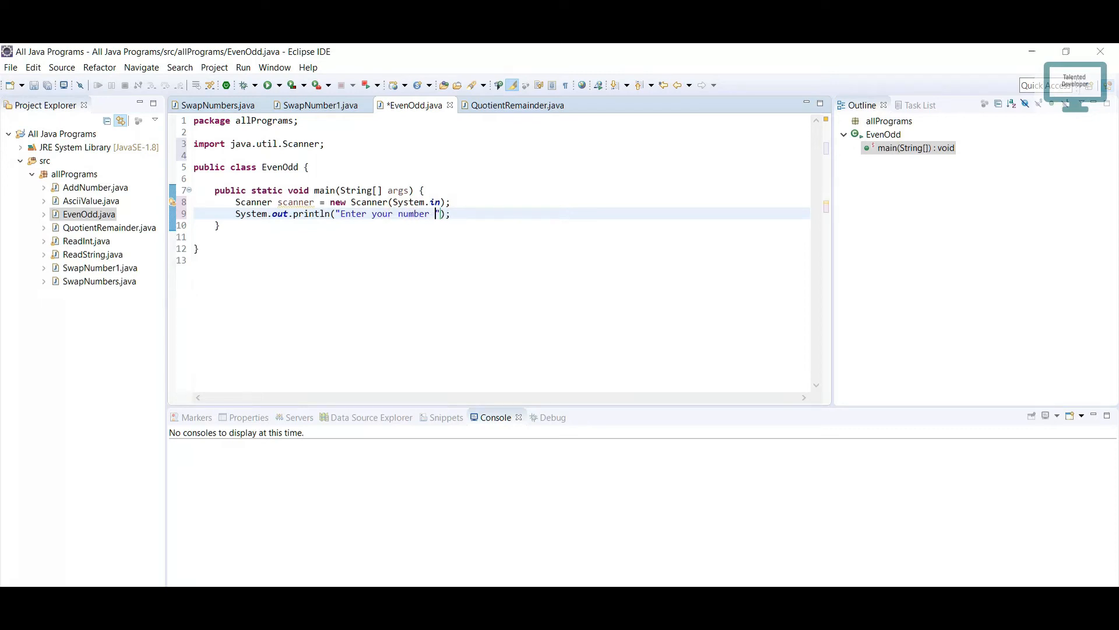
{"action": "type", "text": ":"}
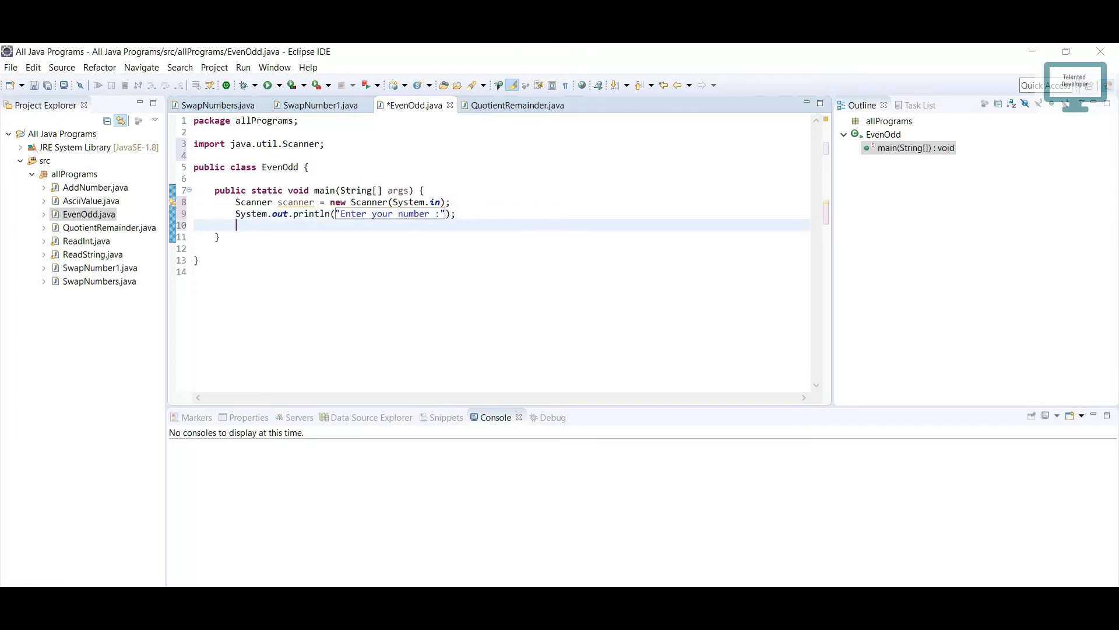
- Read the input into int num via scanner.nextInt() and start an if statement below it
{"action": "type", "text": "int"}
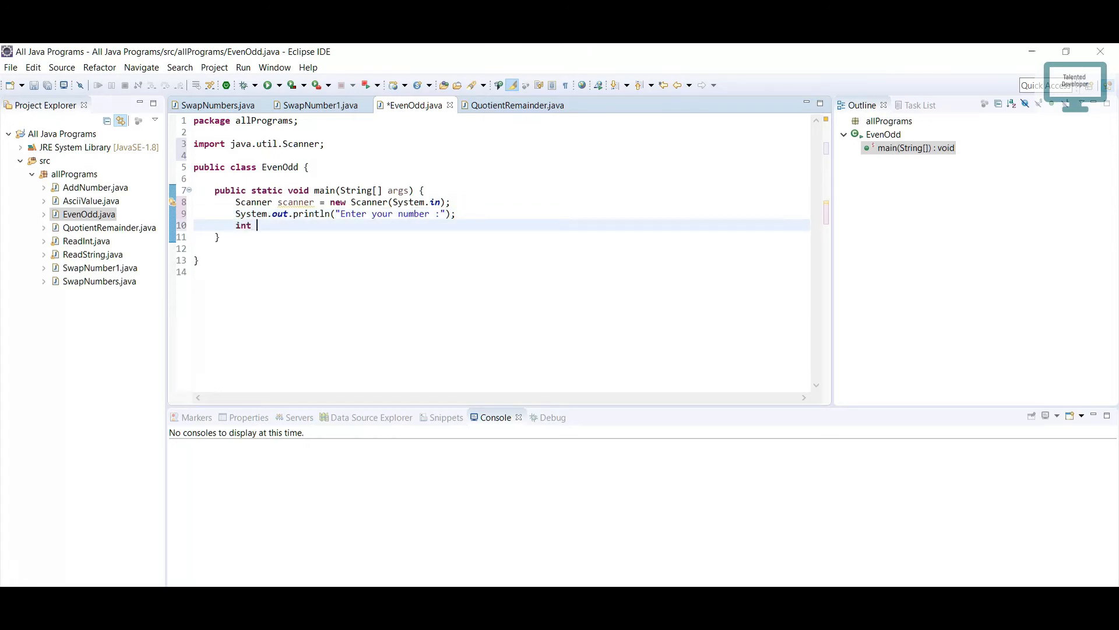
{"action": "type", "text": "num ="}
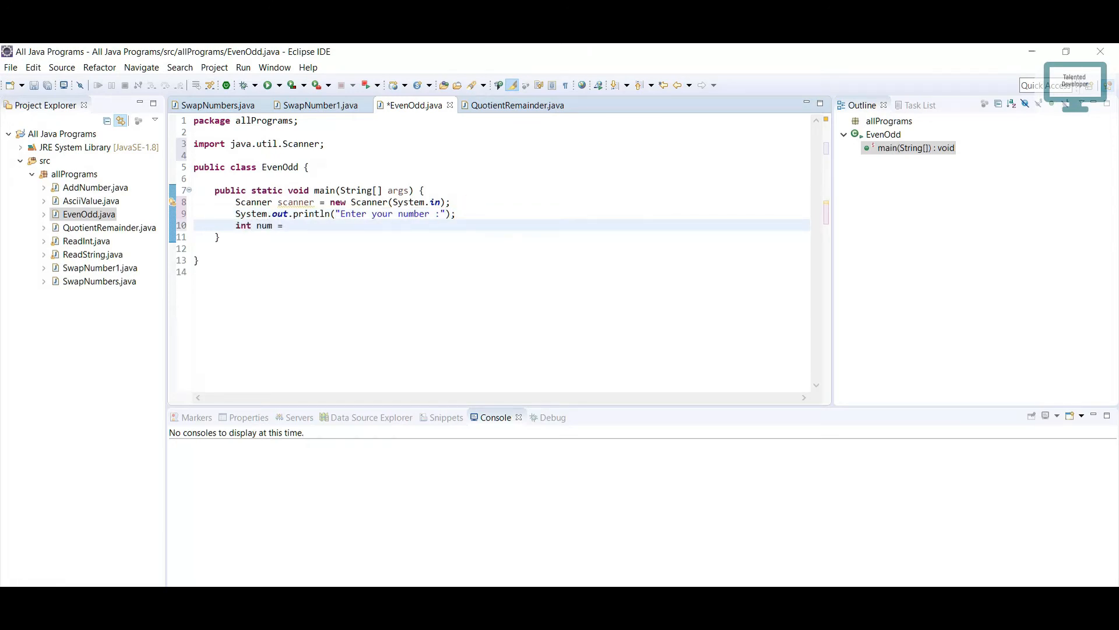
{"action": "type", "text": "s"}
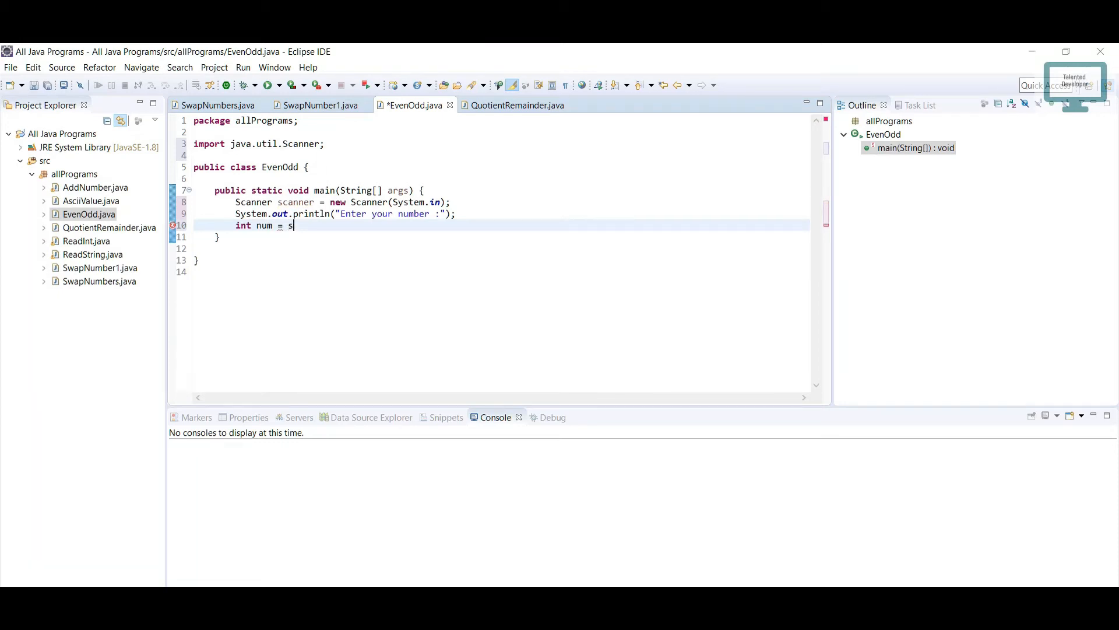
{"action": "type", "text": "canner."}
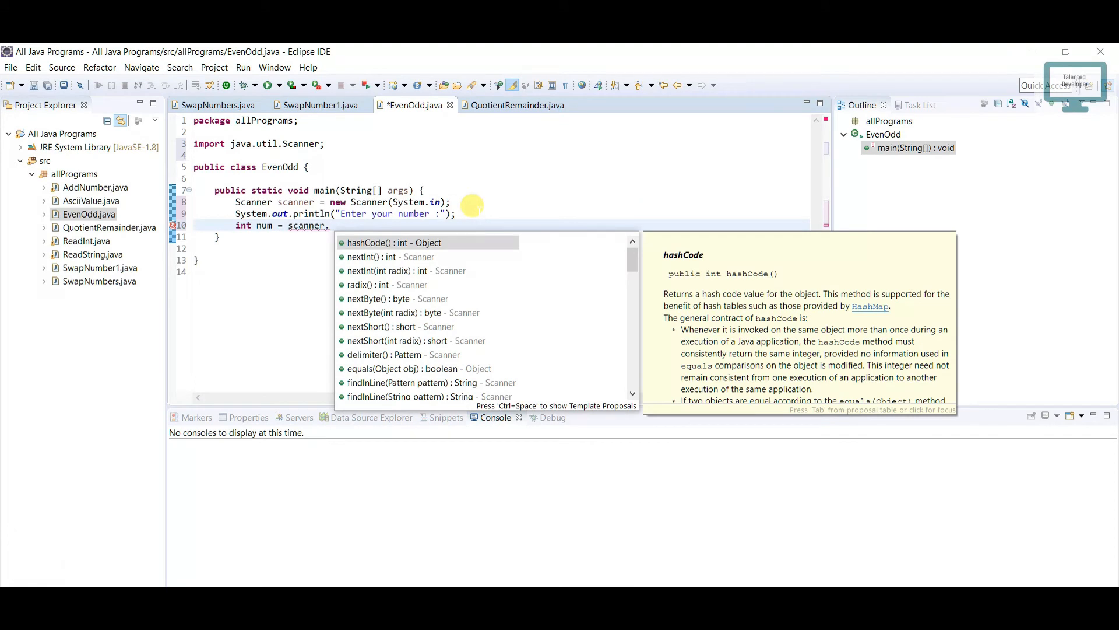
{"action": "type", "text": "nextInt();"}
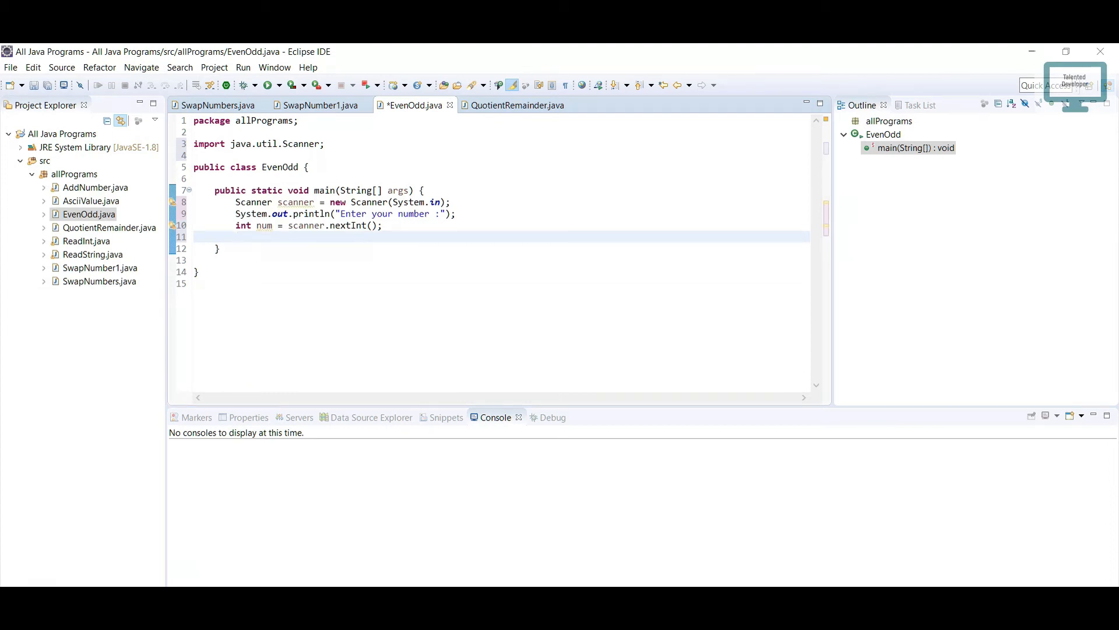
{"action": "type", "text": "if("}
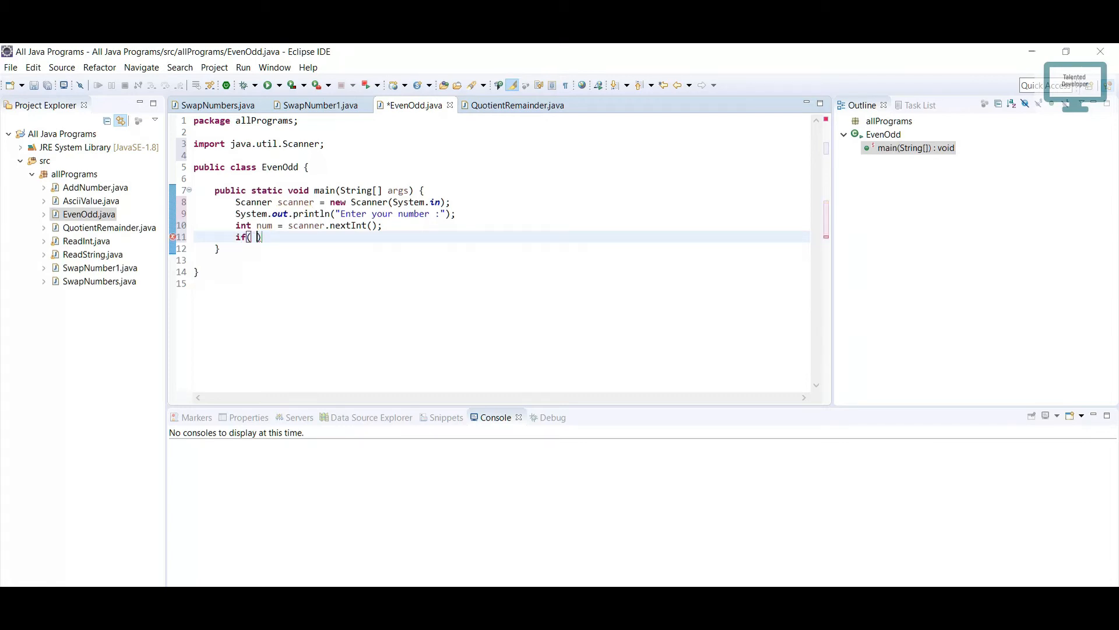
- Check num % 2 == 0 and print "Number is even :" + num when it holds
{"action": "type", "text": "num"}
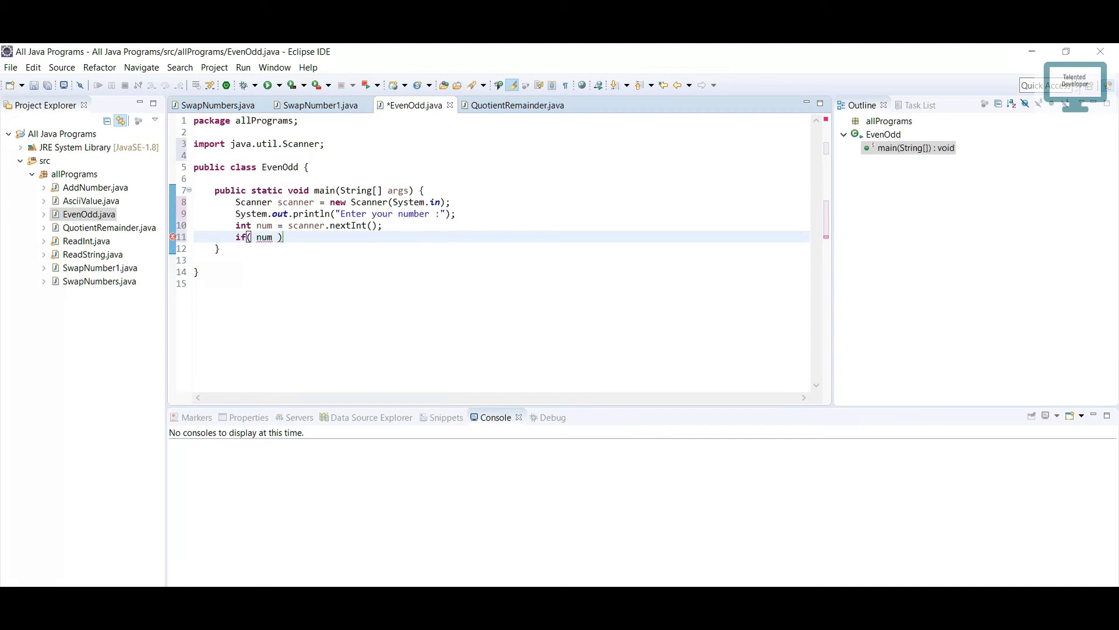
{"action": "type", "text": "%"}
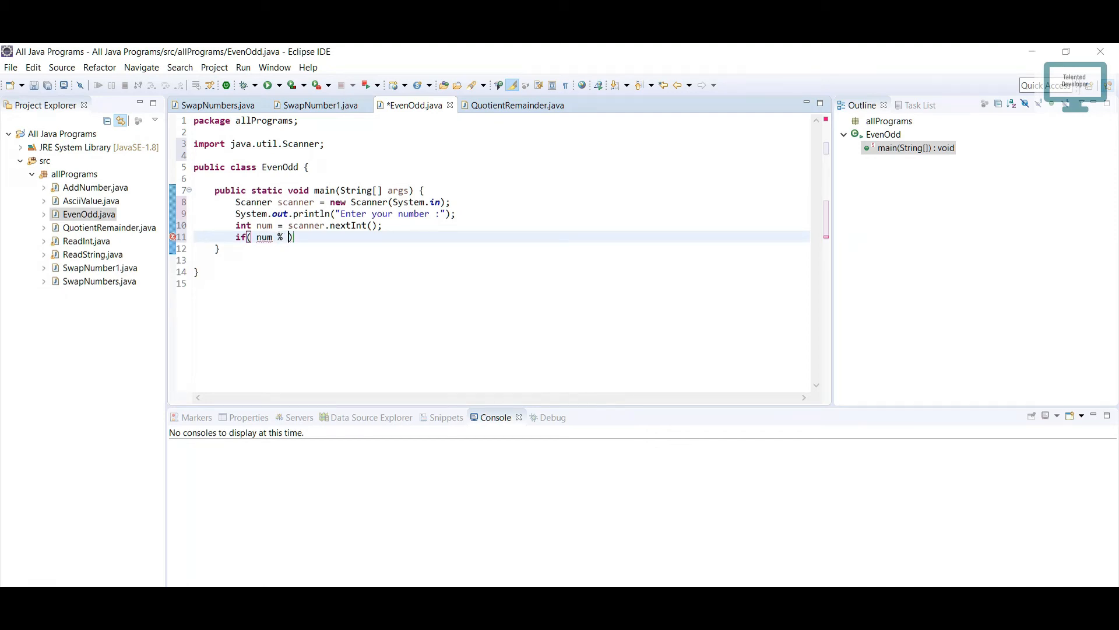
{"action": "type", "text": "2"}
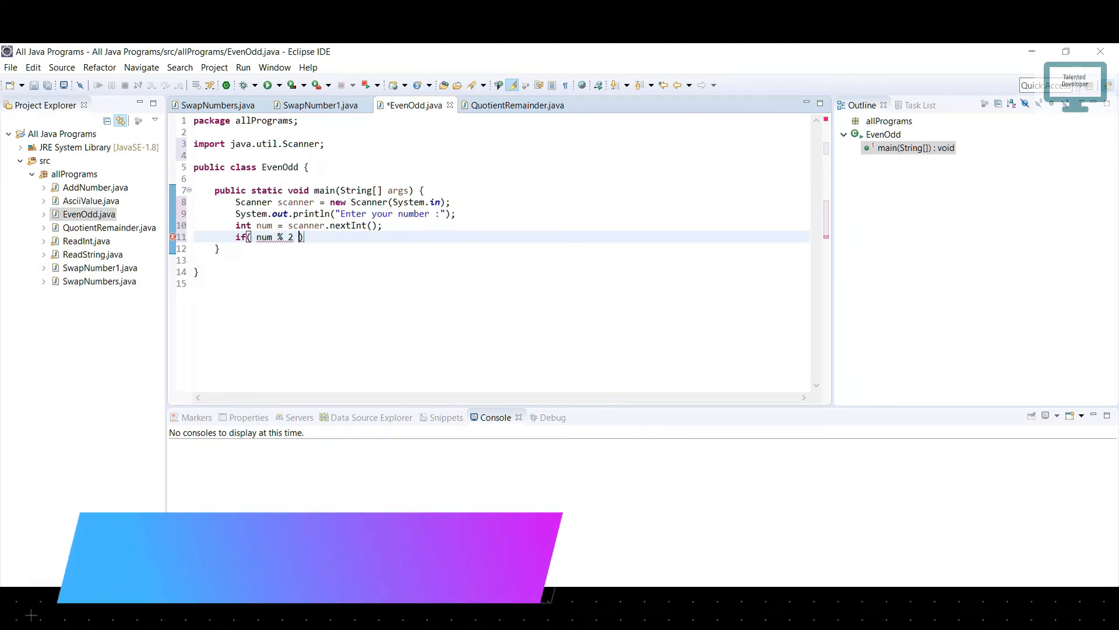
{"action": "type", "text": "=="}
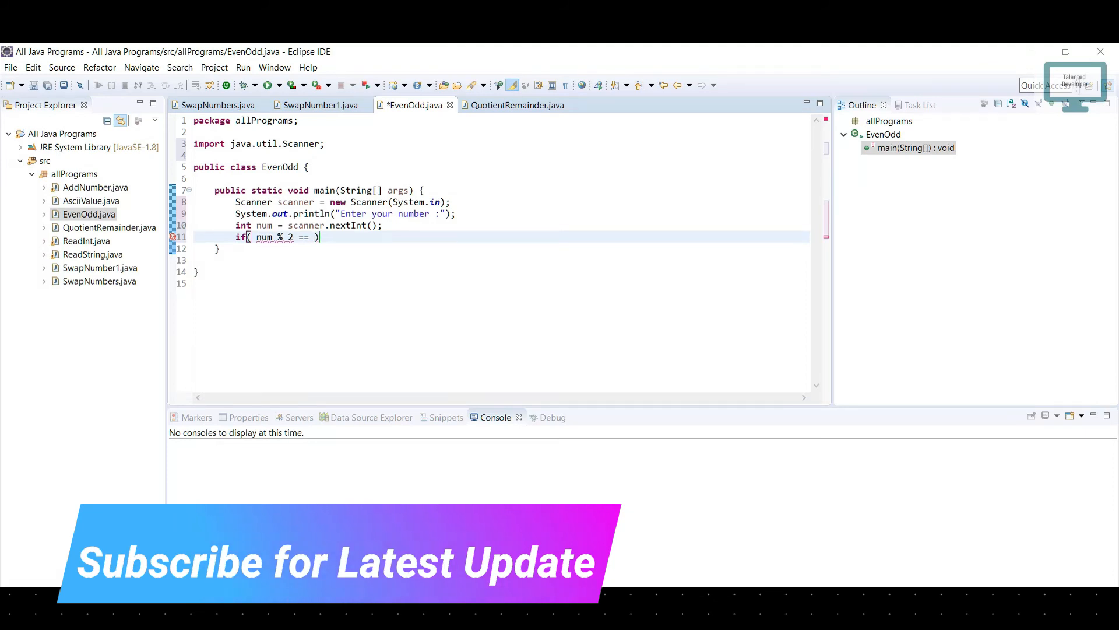
{"action": "type", "text": "0"}
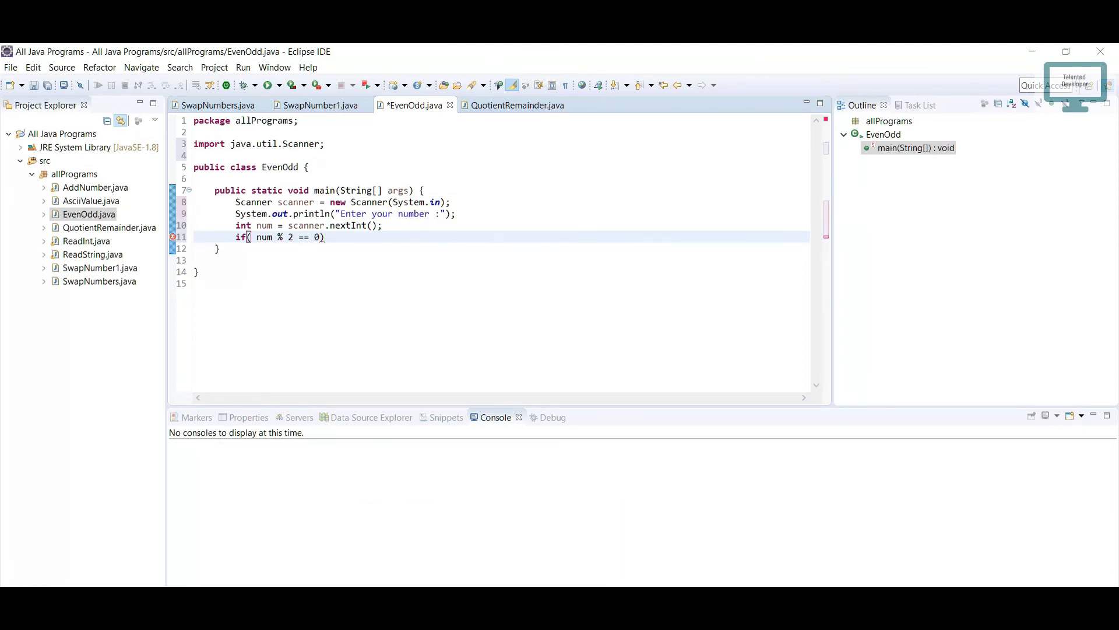
{"action": "type", "text": "{"}
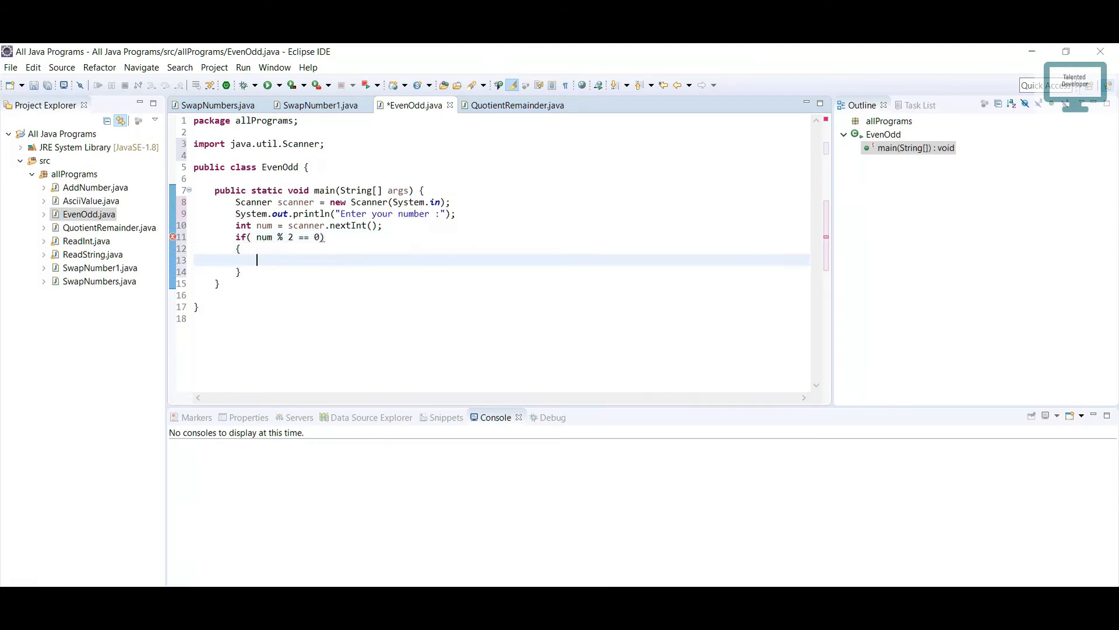
{"action": "type", "text": "System.out.println();"}
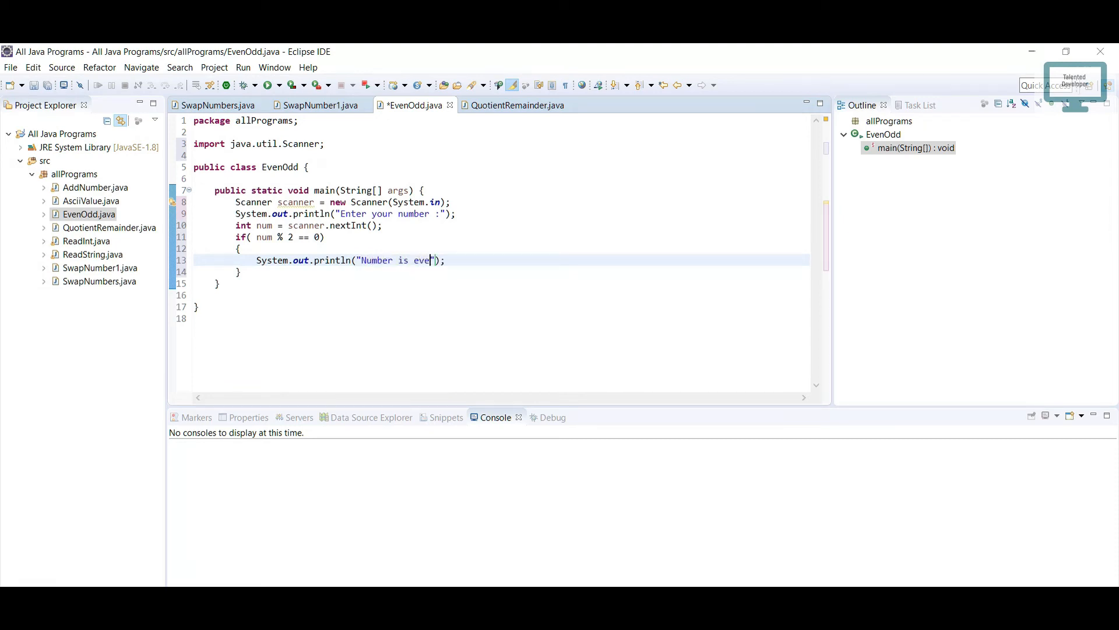
{"action": "type", "text": "n :"}
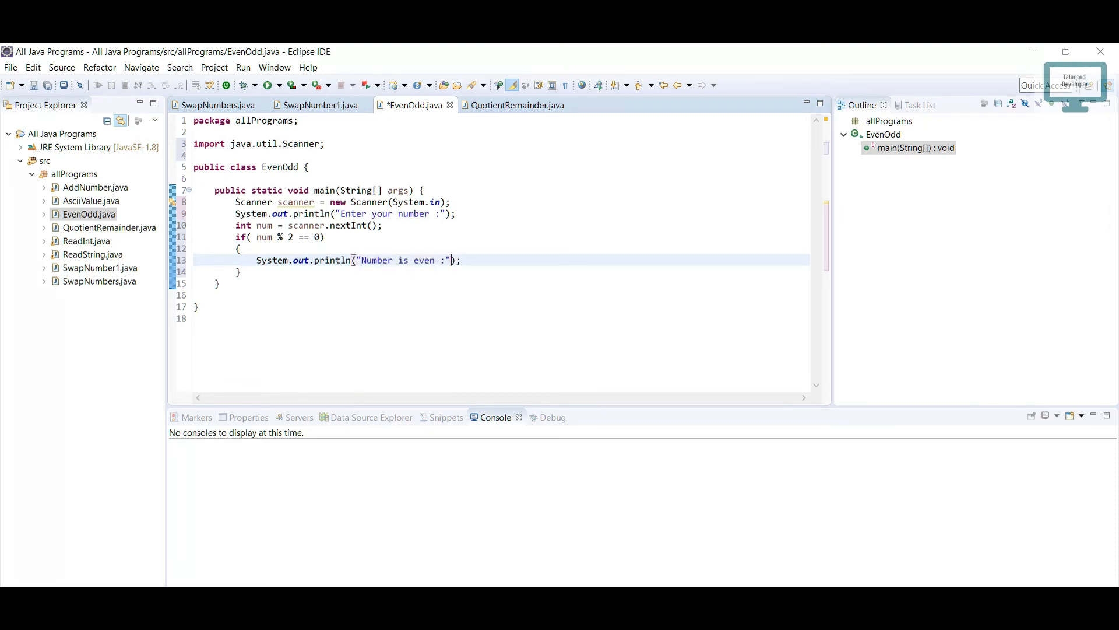
{"action": "type", "text": "+num"}
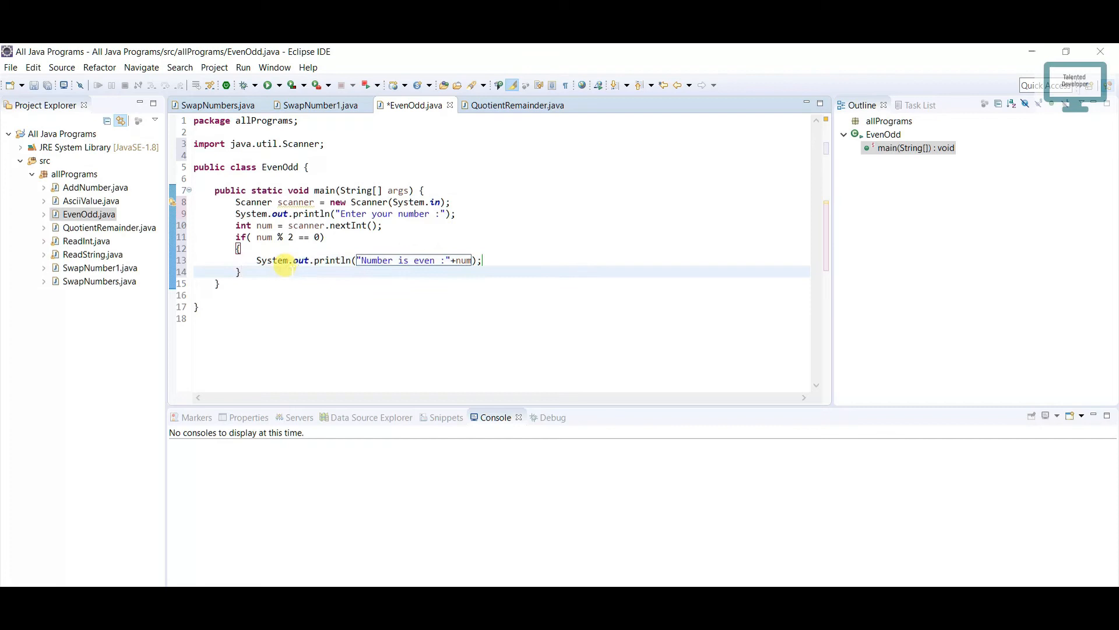
- Add the else branch printing "Number is odd :" + num and save the file
{"action": "type", "text": "else"}
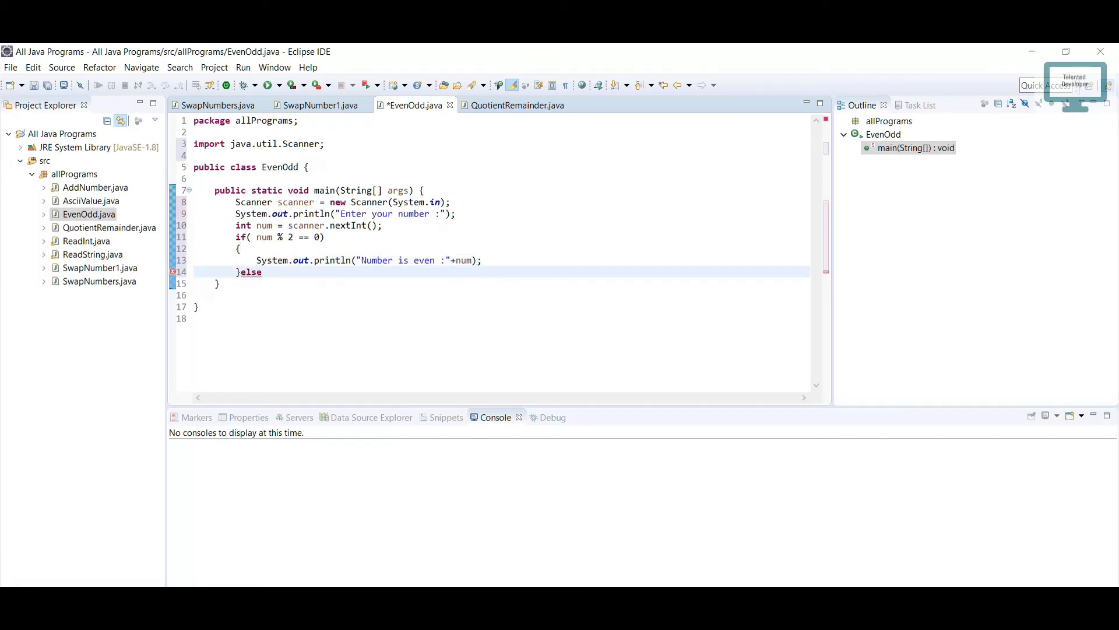
{"action": "type", "text": "{"}
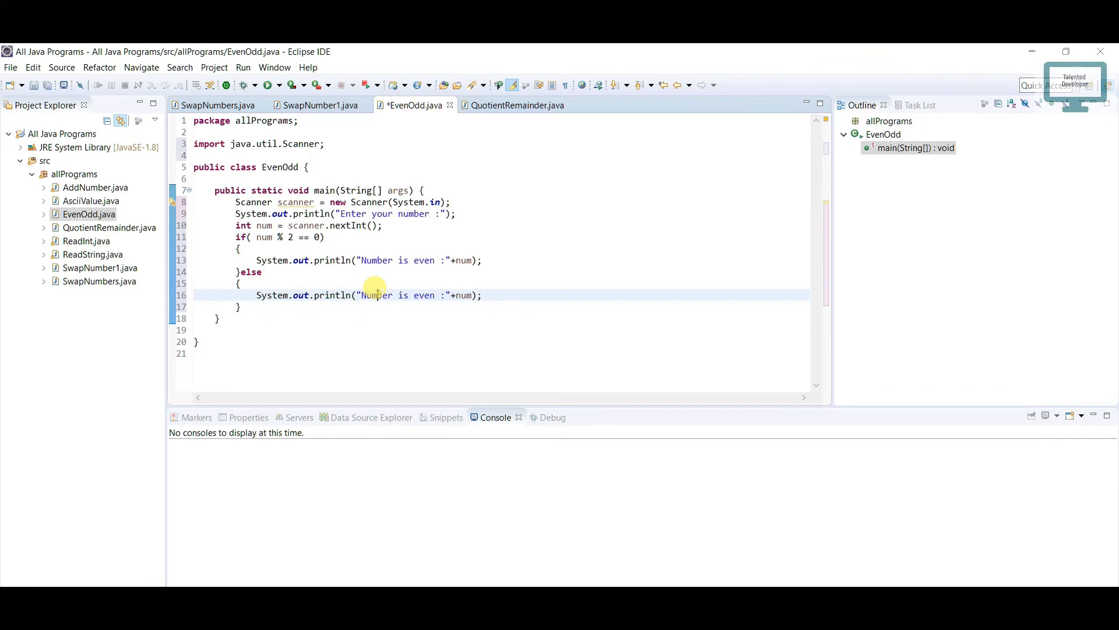
{"action": "type", "text": "odd"}
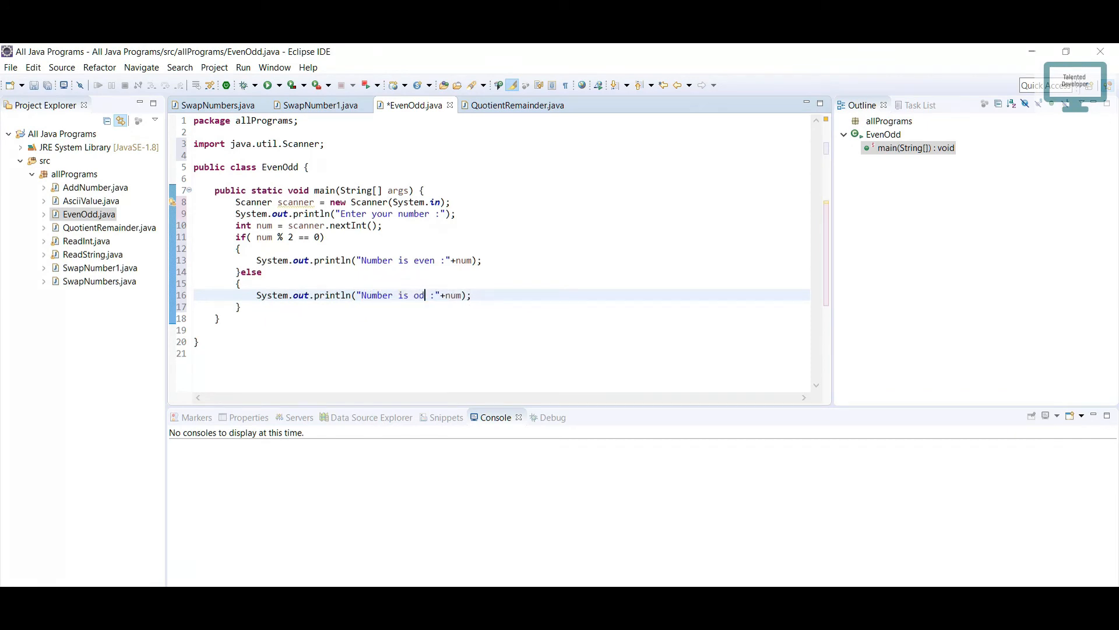
{"action": "type", "text": "d"}
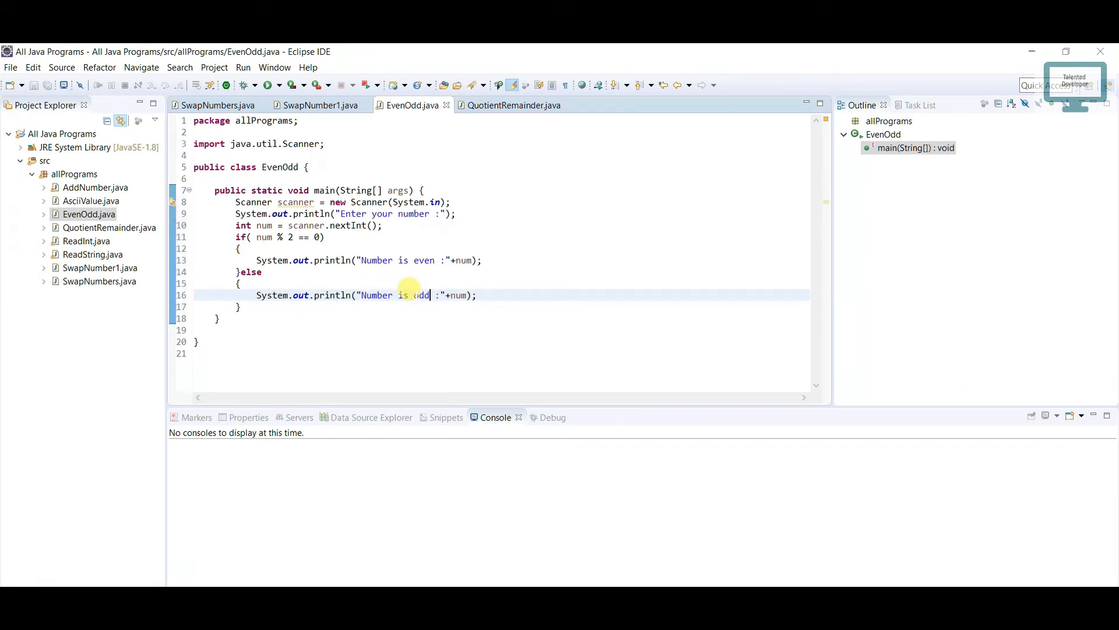
- Run EvenOdd as a Java application with input 20 to see "Number is even :20", then rerun with 13
{"action": "right_click", "coordinate": [88, 215]}
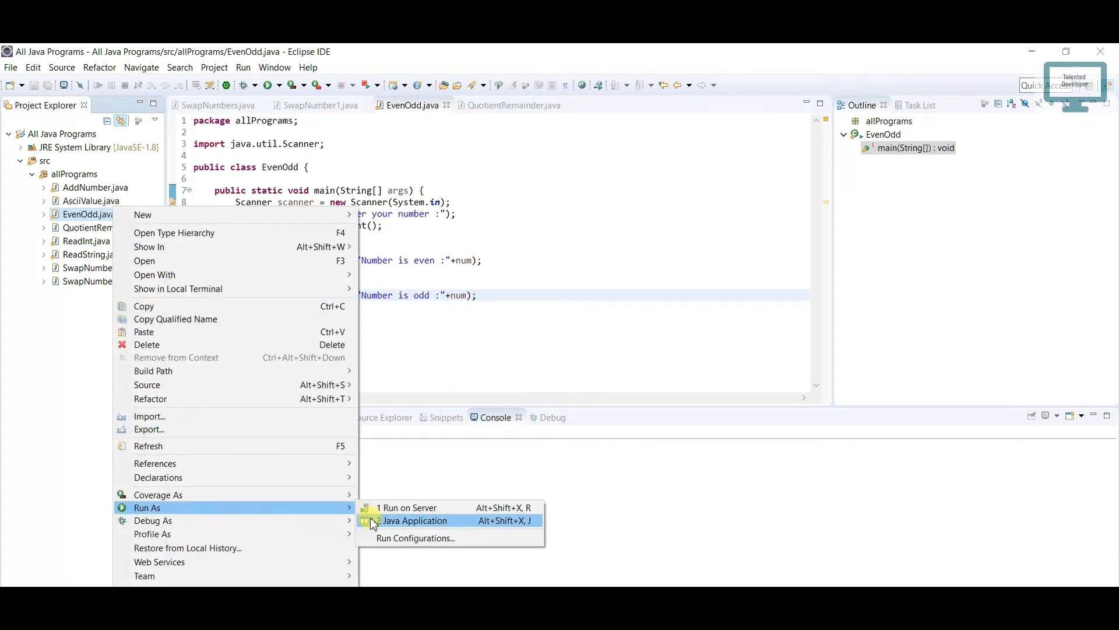
{"action": "left_click", "coordinate": [414, 520]}
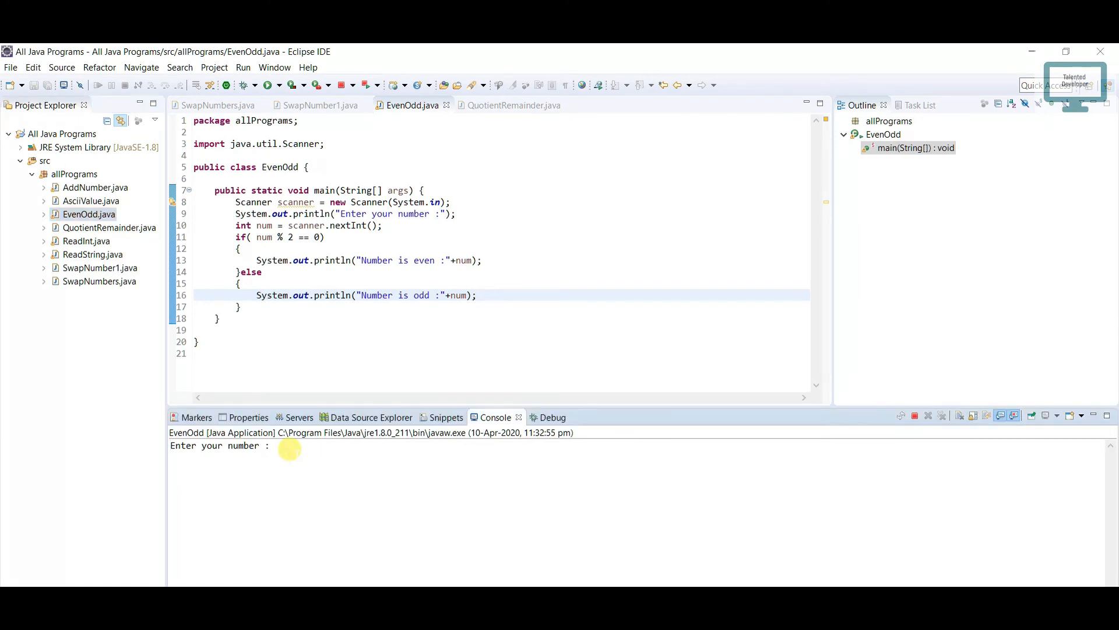
{"action": "type", "text": "20"}
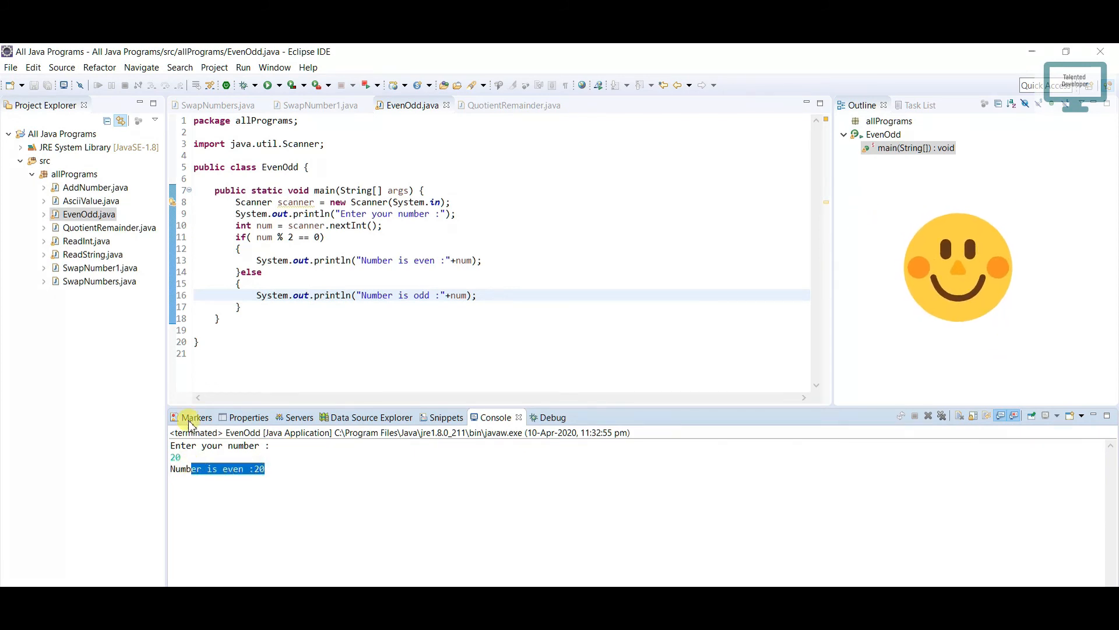
{"action": "left_click", "coordinate": [265, 85]}
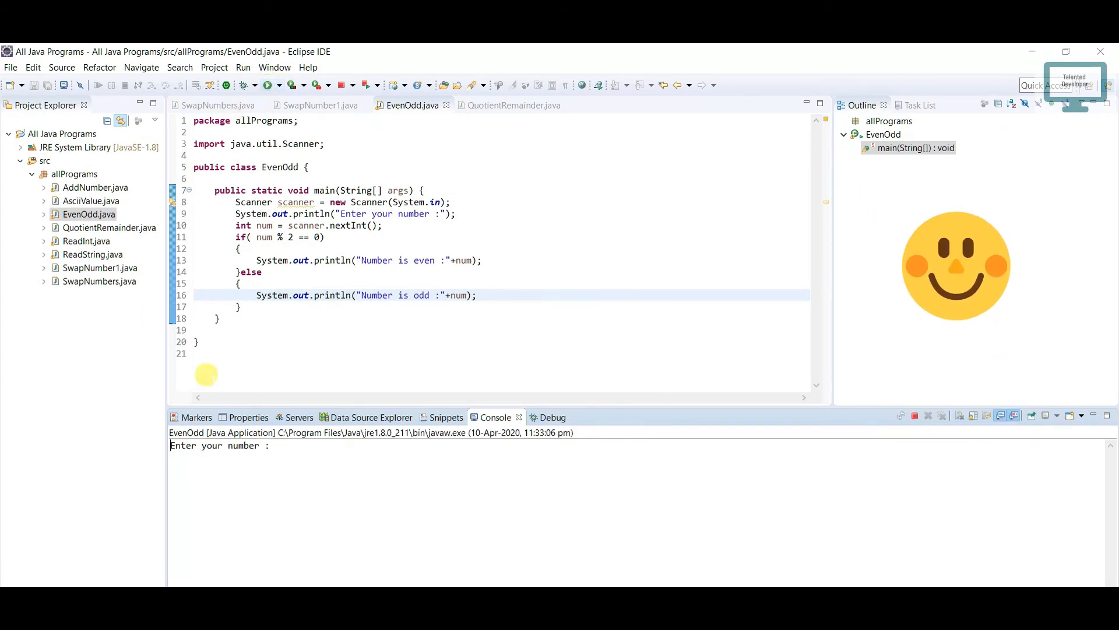
{"action": "type", "text": "13"}
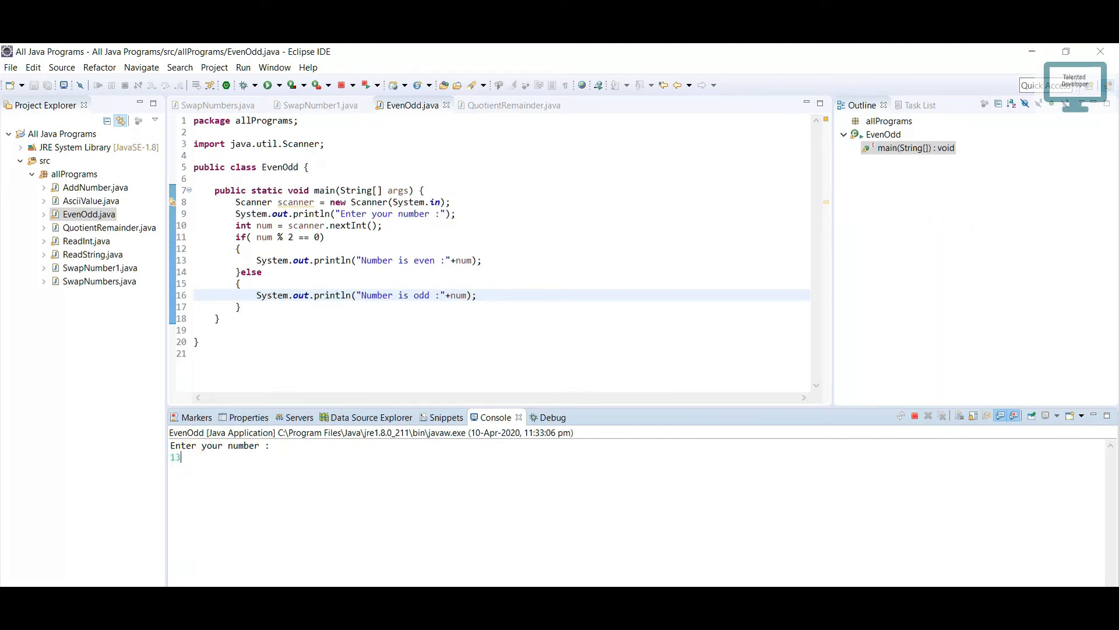